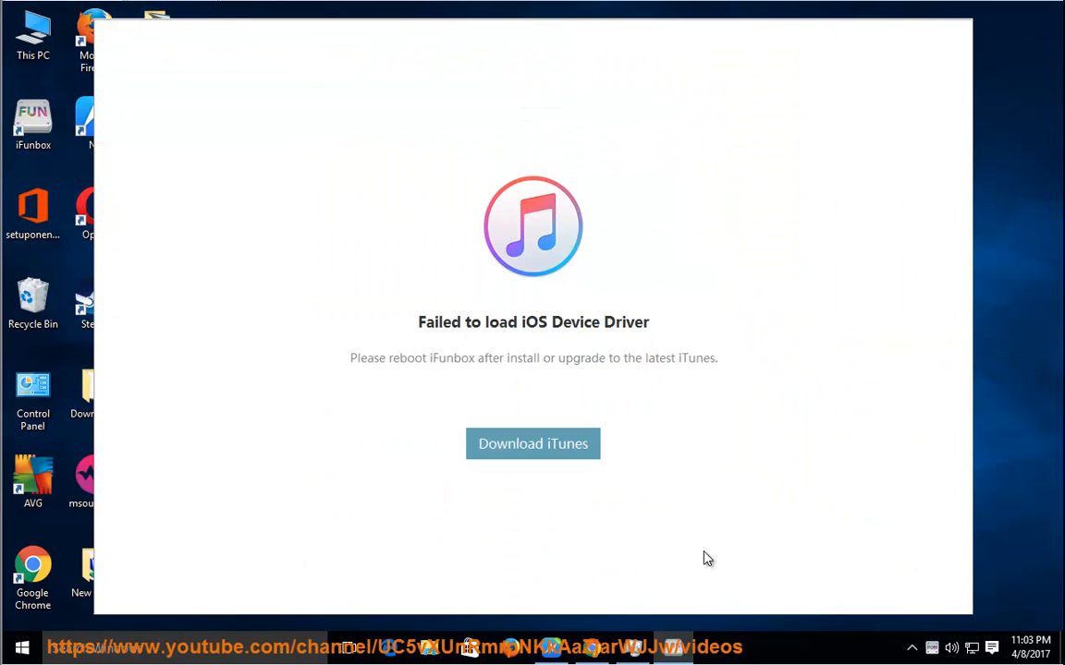
mouse_move(736, 514)
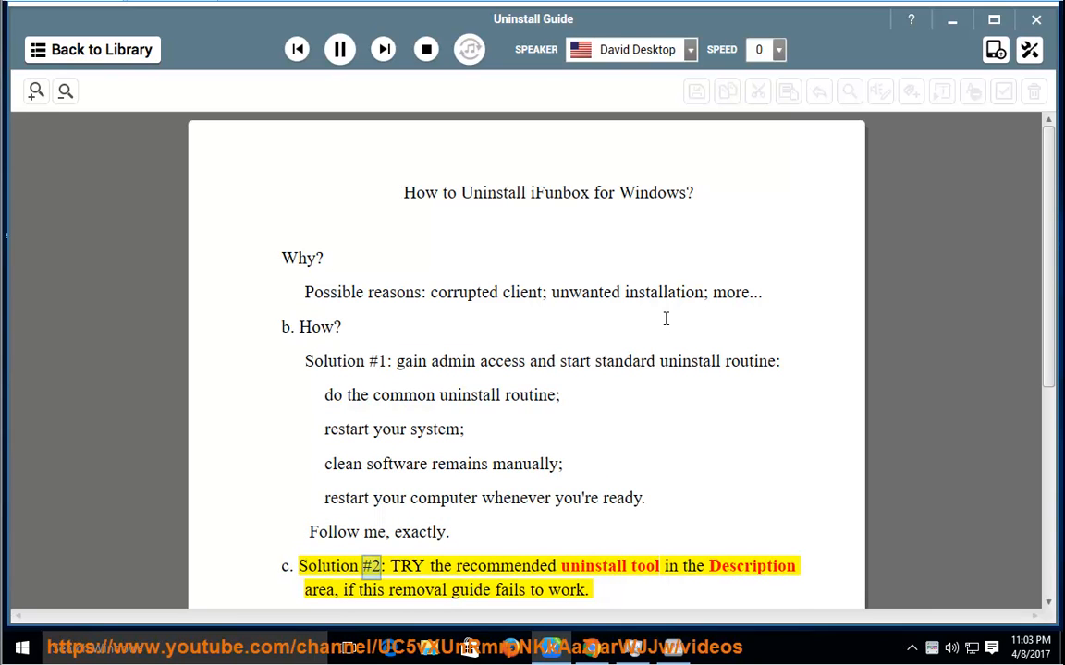
Step: Open the How to Uninstall iFunbox for Windows guide and read through its removal steps
double_click(594, 566)
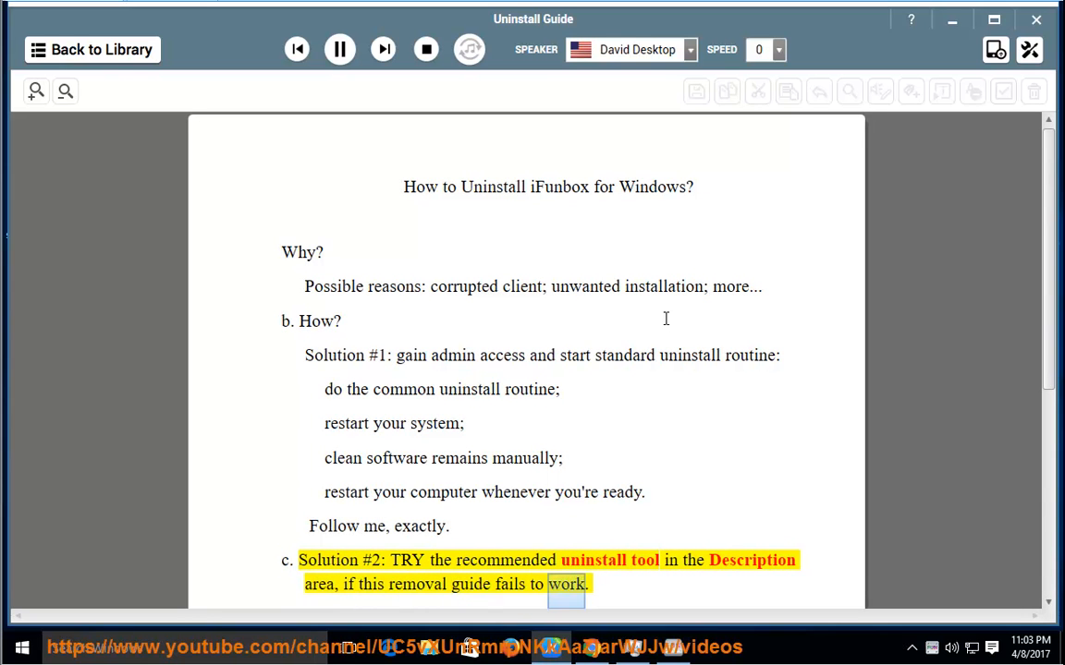
scroll("down", 3)
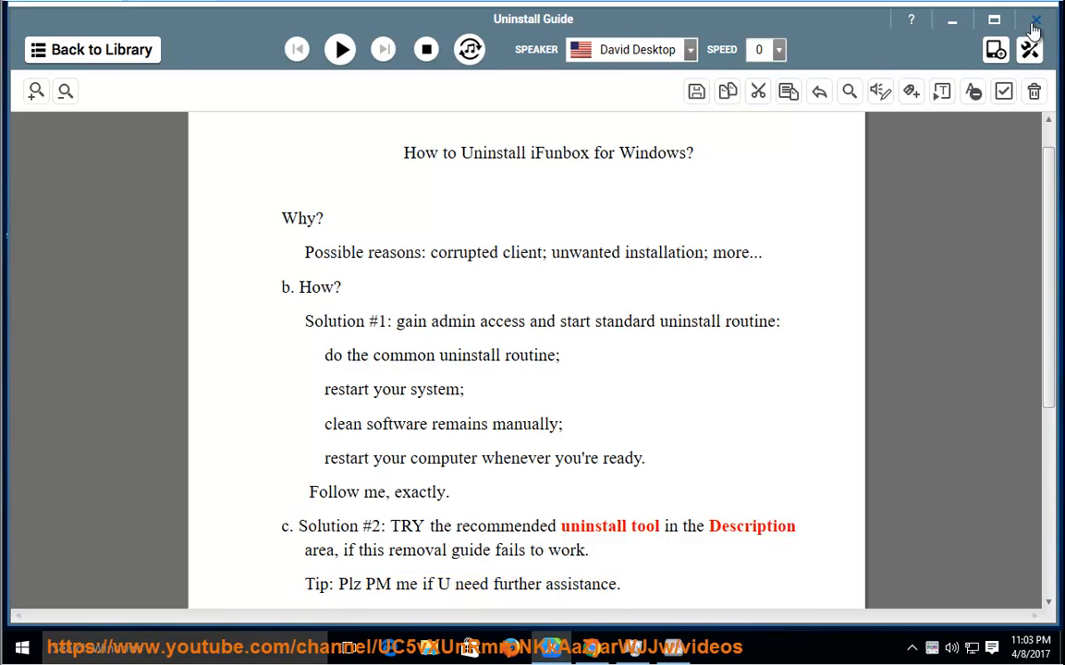
Step: Close the guide, exit iFunbox from its tray menu and confirm in Task Manager it no longer runs
left_click(1035, 19)
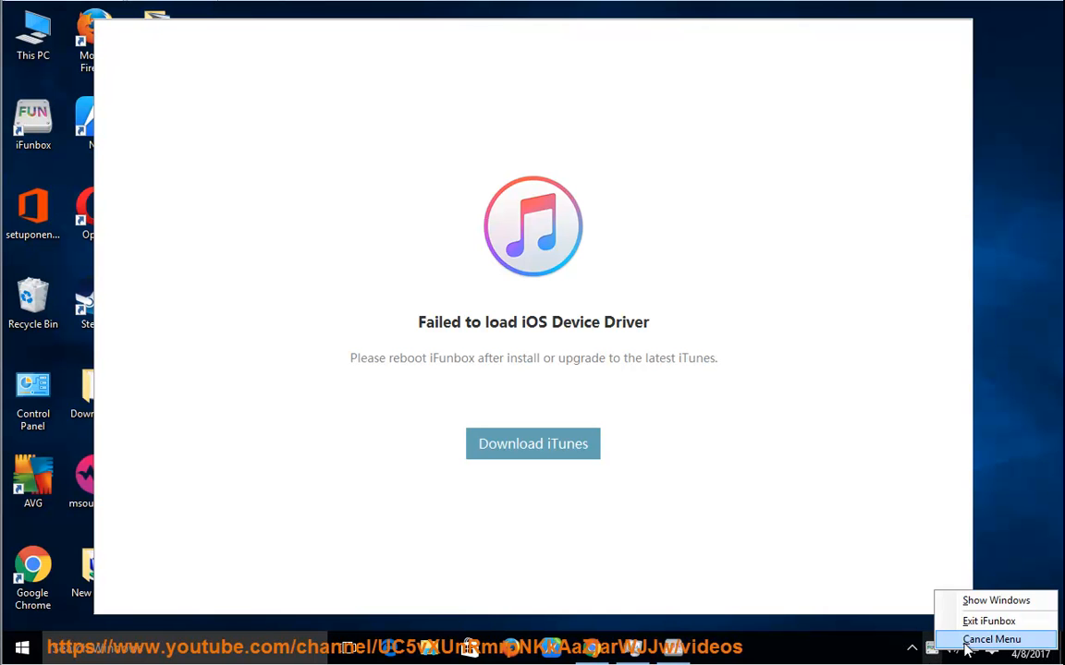
left_click(987, 621)
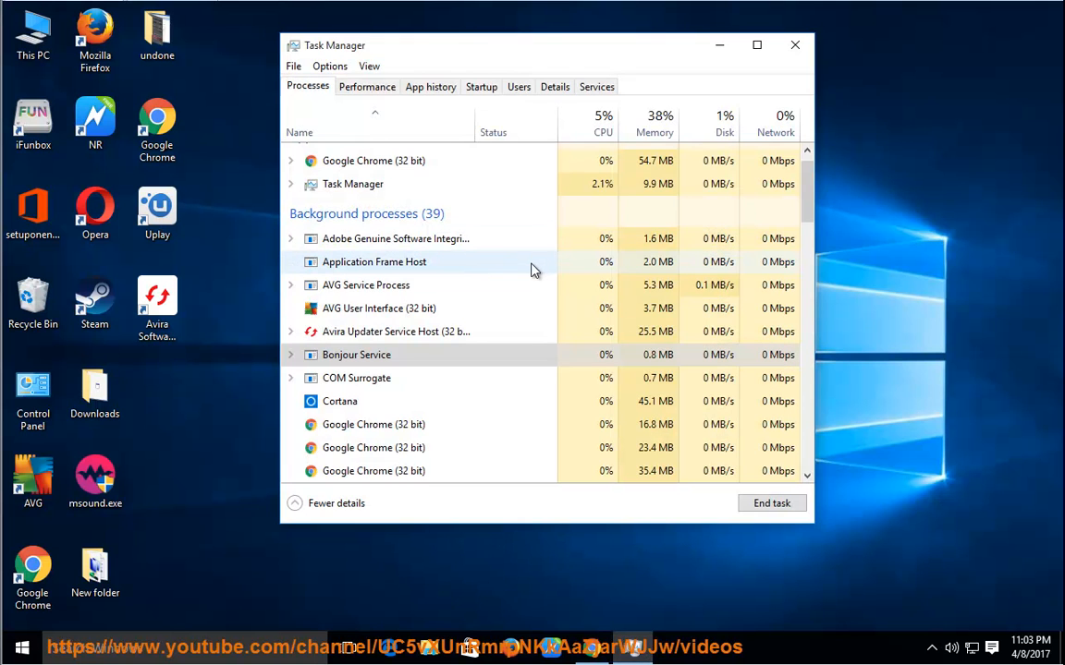
scroll("down", 3)
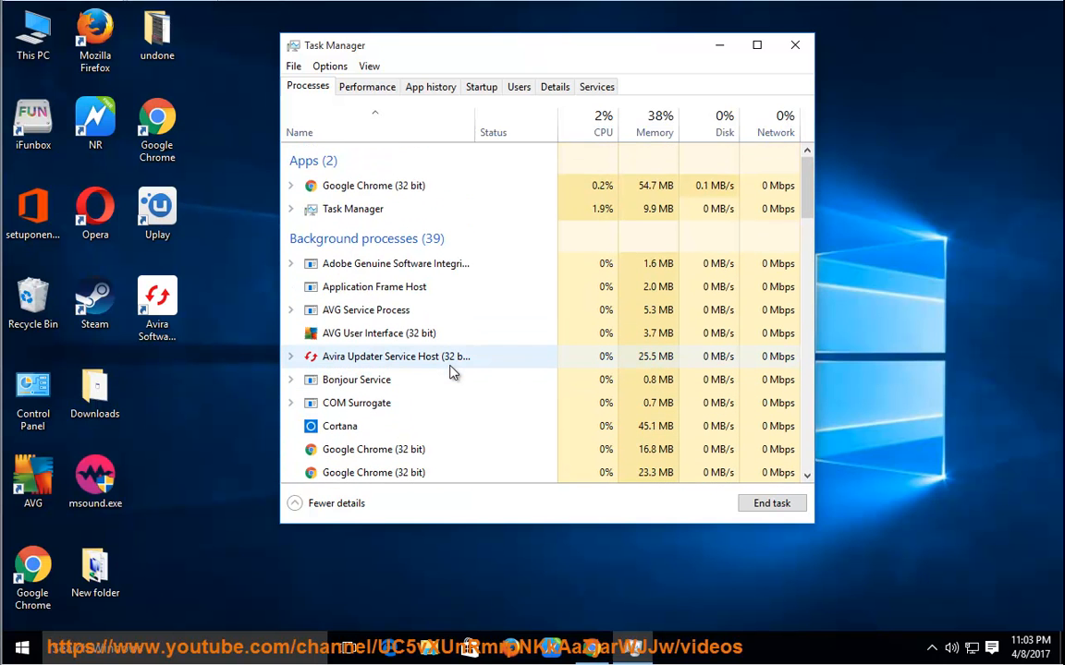
Step: Locate iFunbox's install folder under Program Files (x86) and reach Programs and Features
left_click(795, 45)
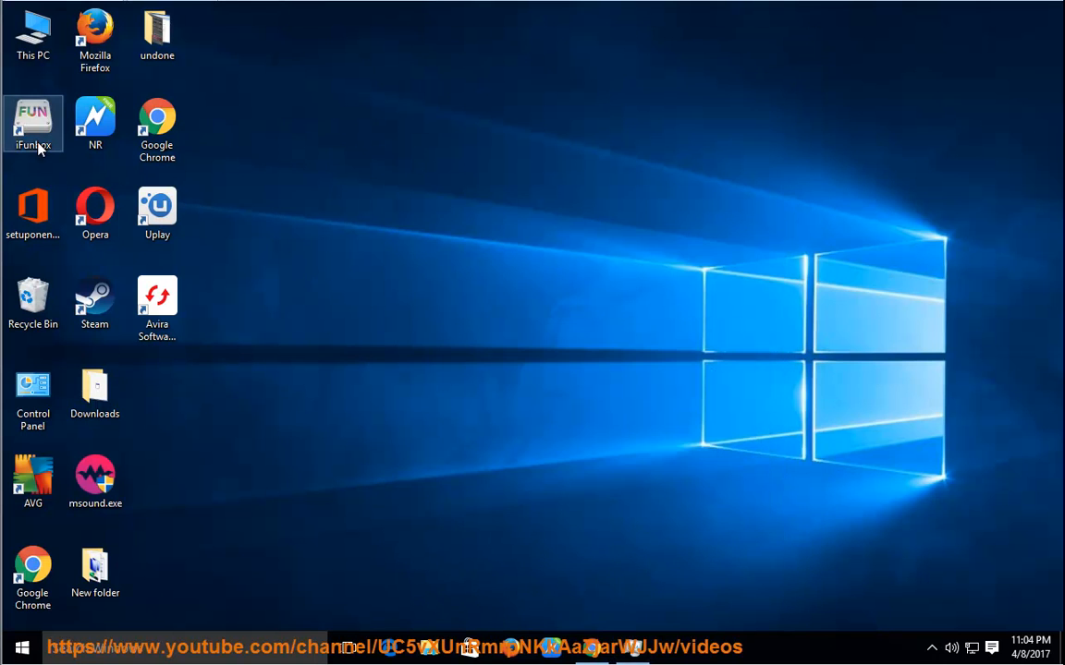
double_click(33, 122)
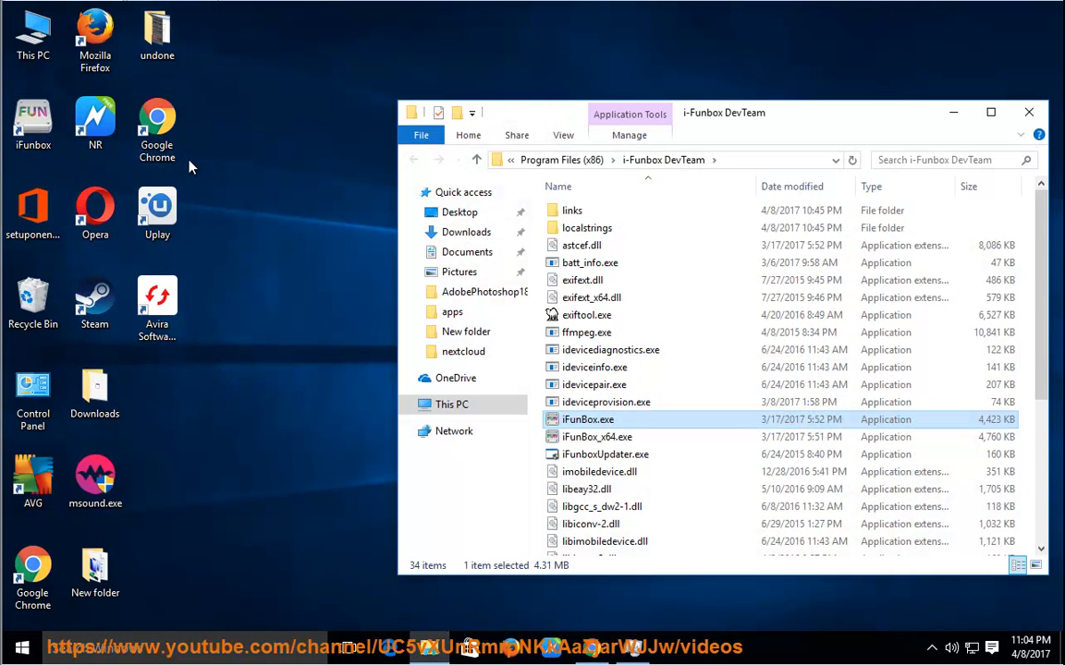
left_click(647, 159)
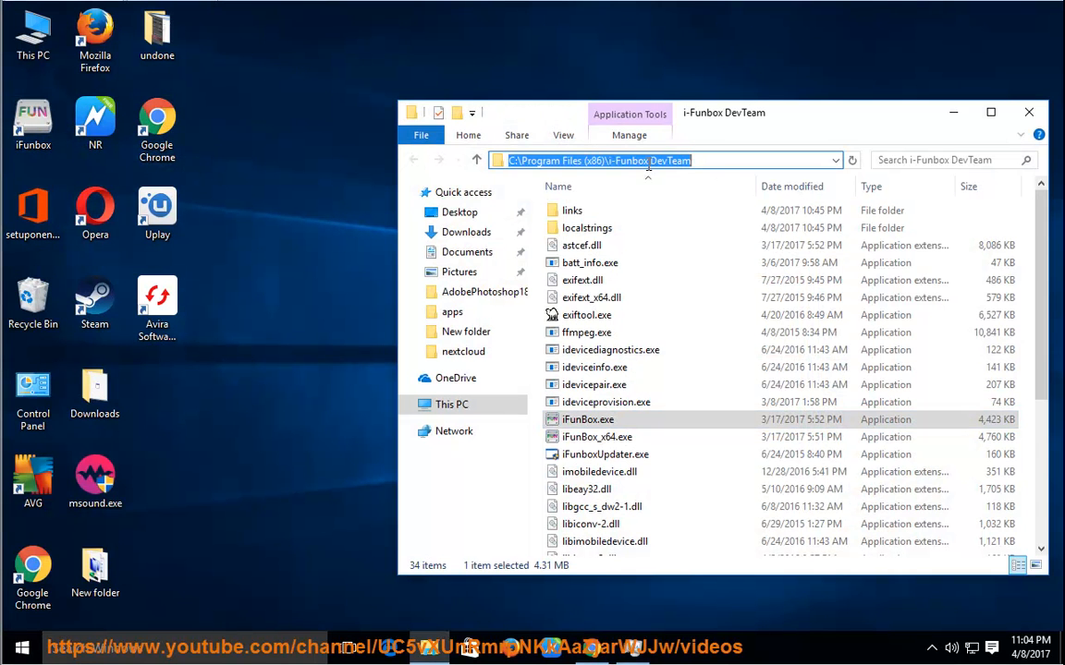
right_click(647, 159)
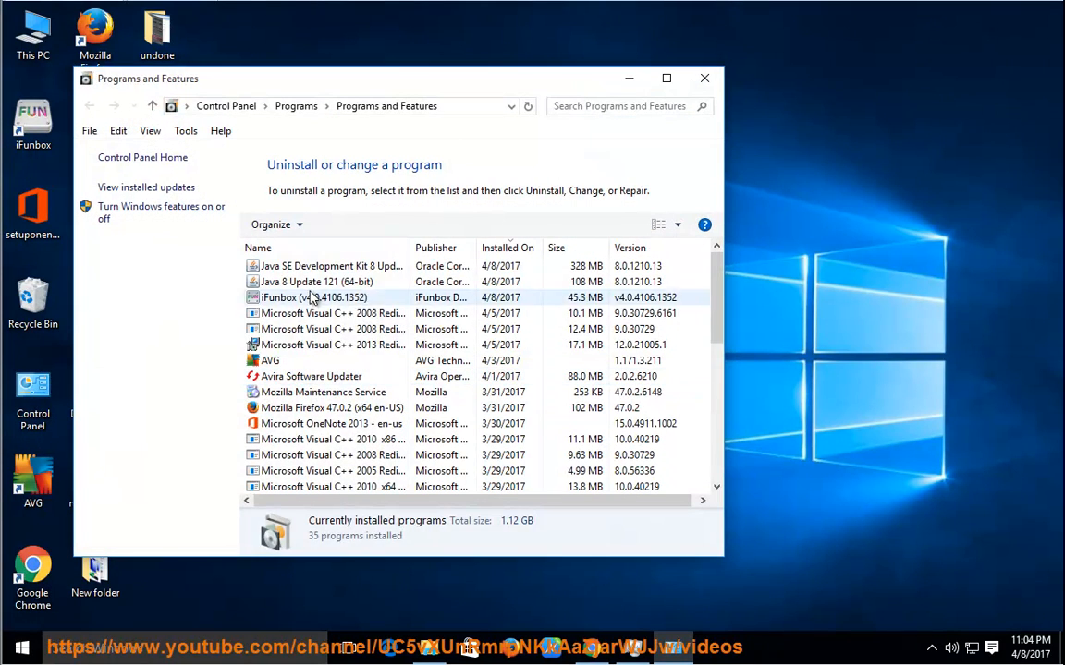
Step: Uninstall iFunbox v4.0.4106.1352 completely, declining to keep its downloaded apps, and confirm success
left_click(314, 296)
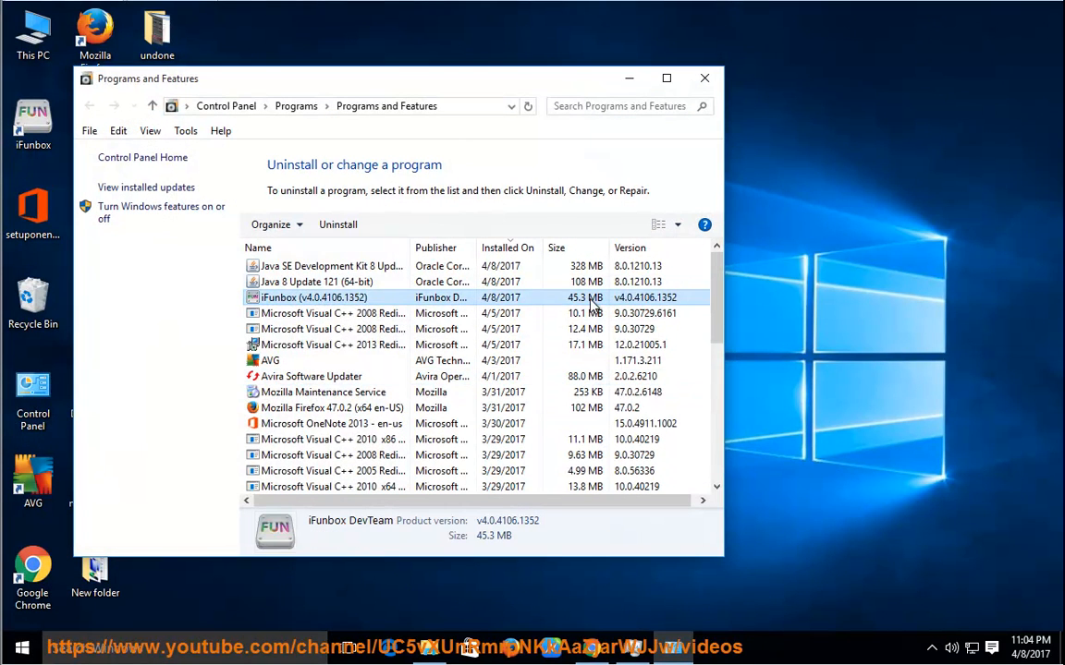
left_click(337, 224)
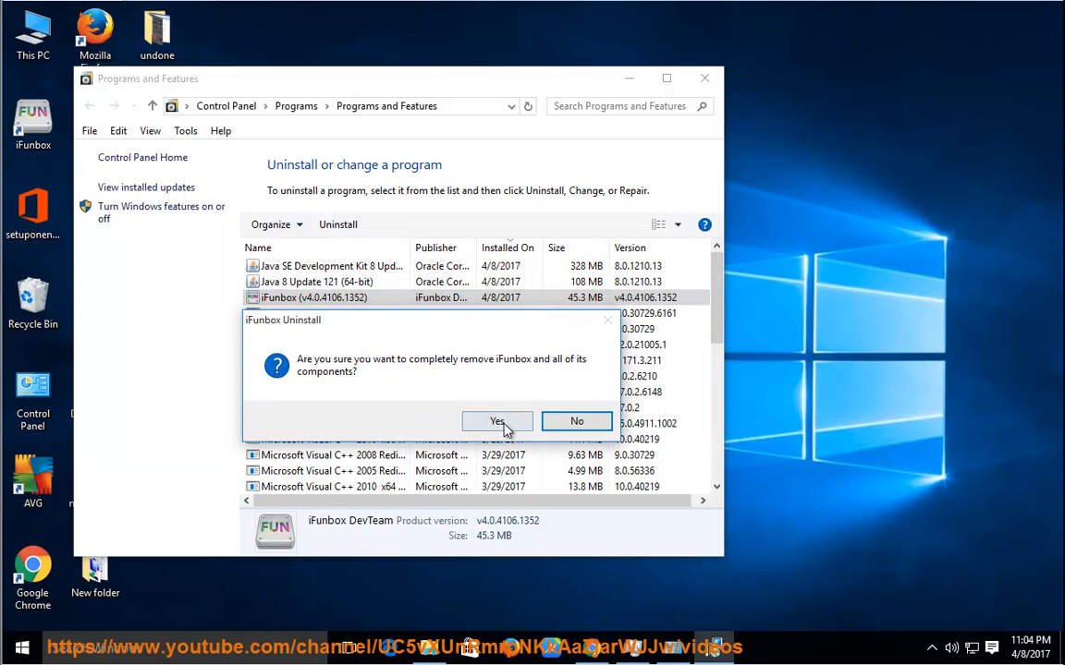
left_click(497, 421)
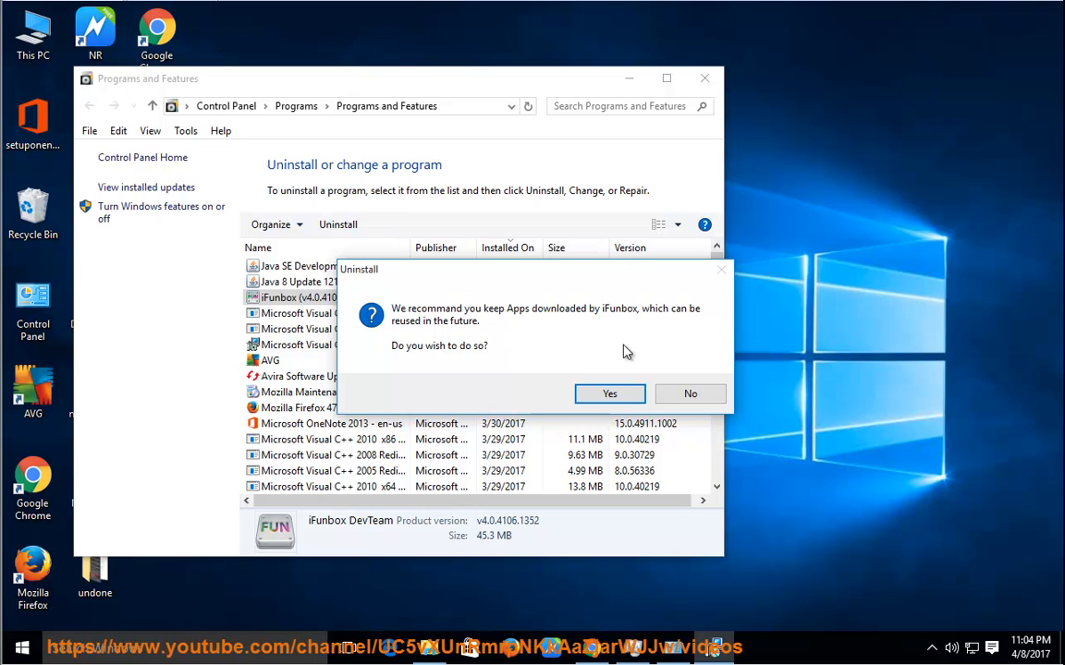
mouse_move(545, 326)
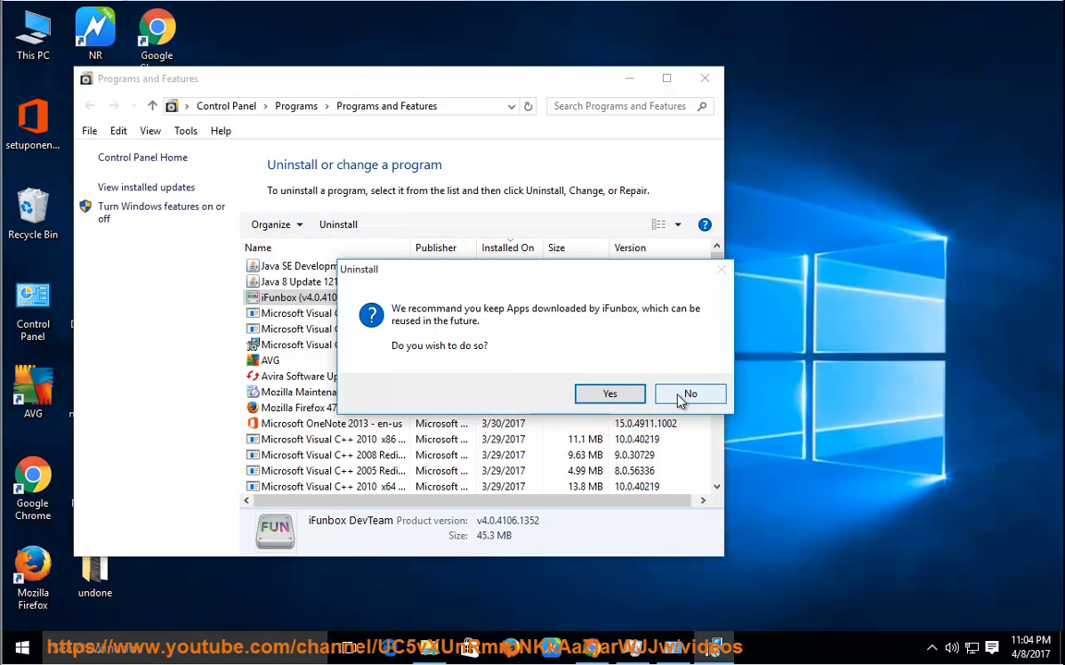
left_click(689, 393)
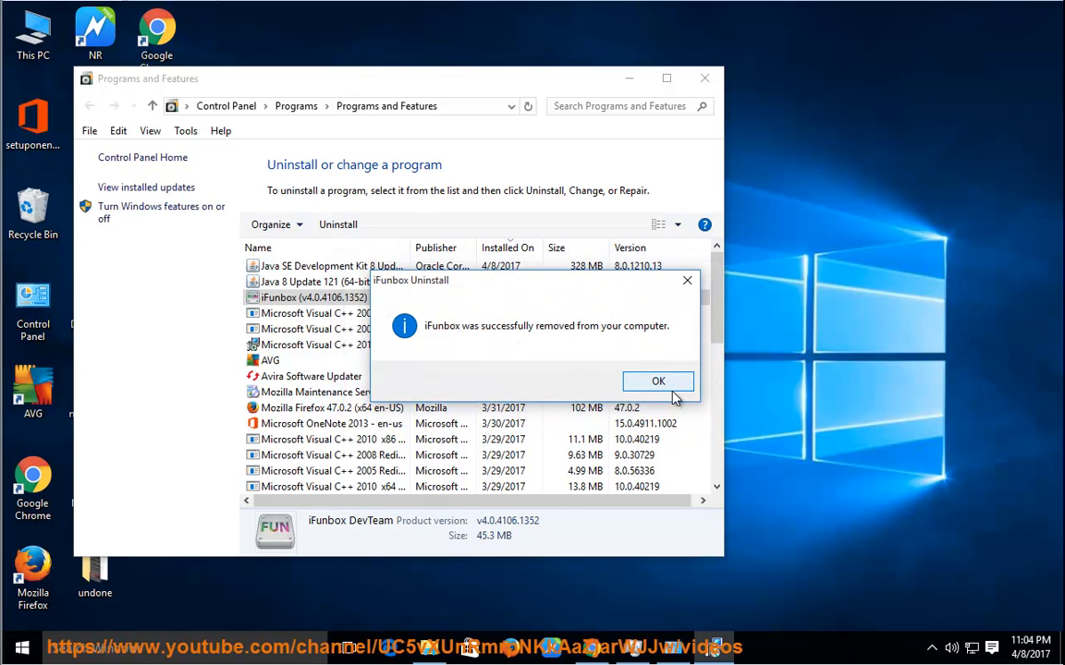
left_click(658, 381)
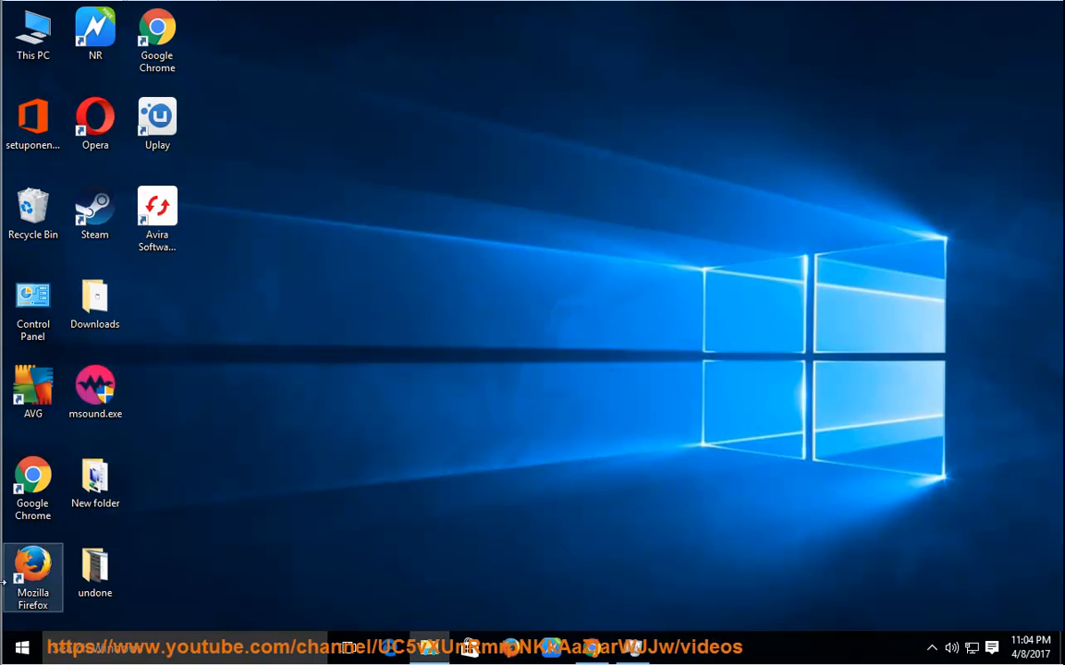